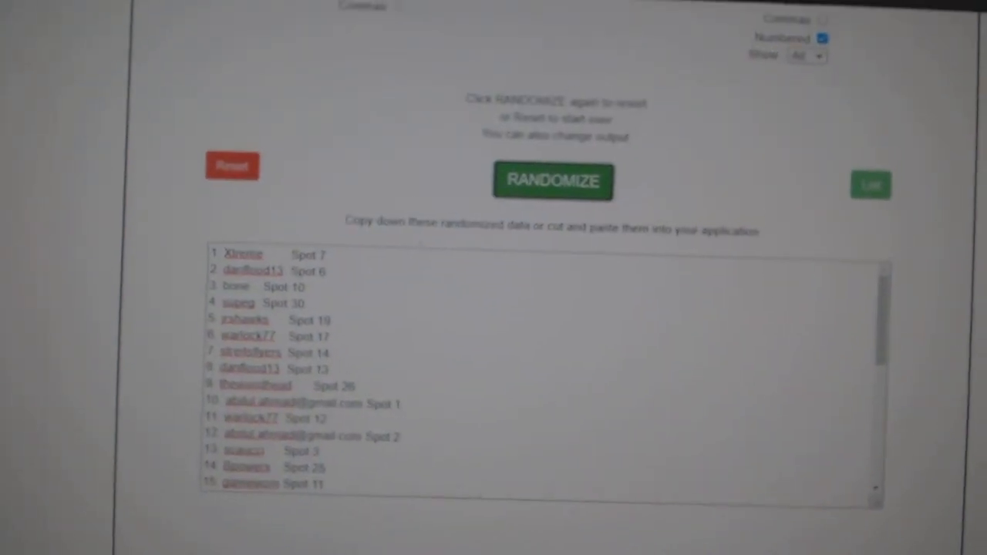
- Select the randomized list of participant names with their assigned spot numbers for copying
scroll("down", 3)
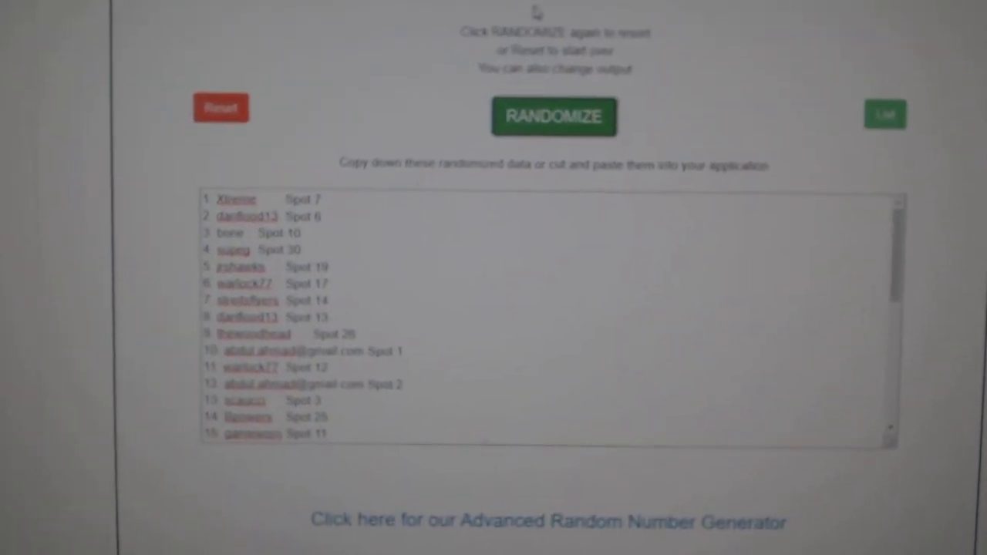
left_click(553, 117)
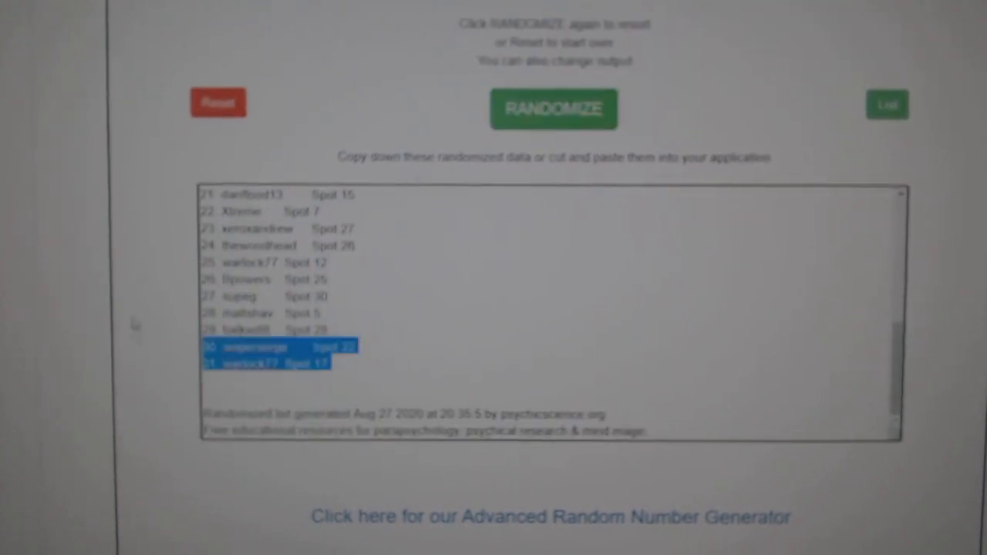
left_click(554, 108)
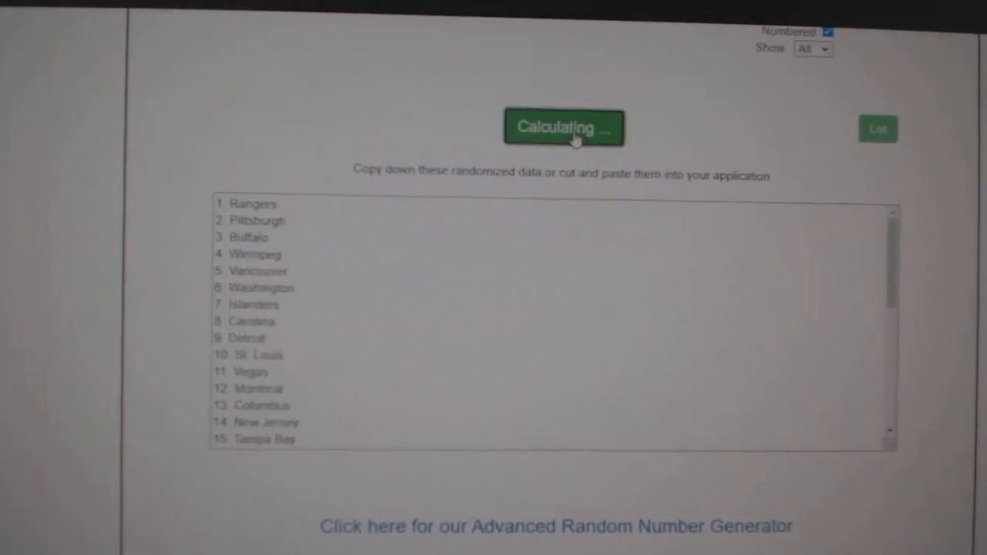
- Randomize the entered NHL team list into a new shuffled order
left_click(564, 126)
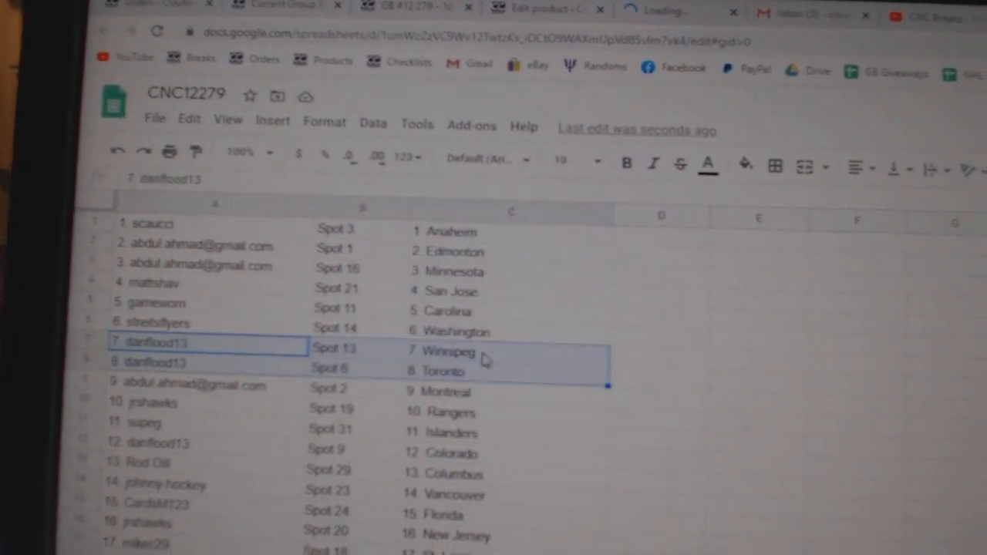
- Scroll the CNC12279 sheet to check all 31 names paired with spots and teams
scroll("down", 3)
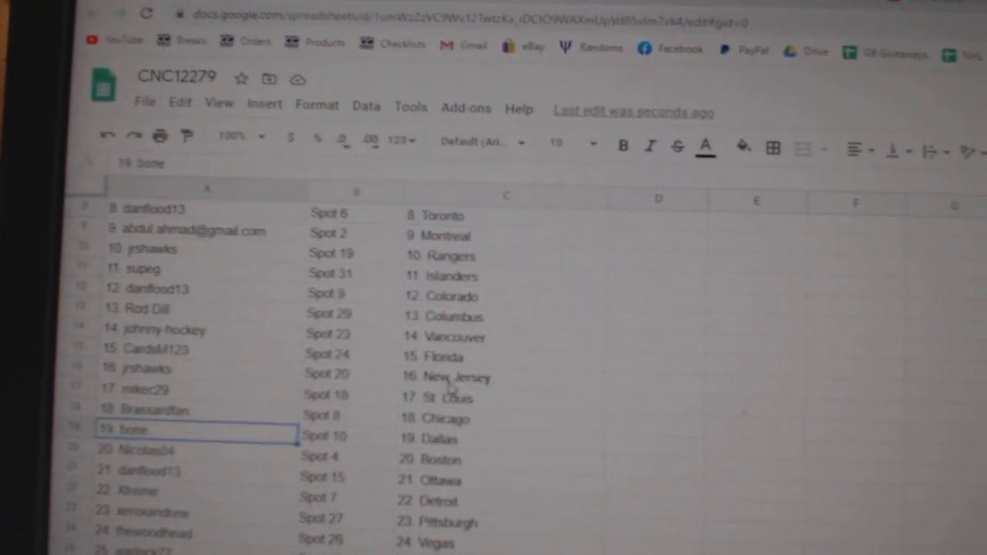
scroll("down", 3)
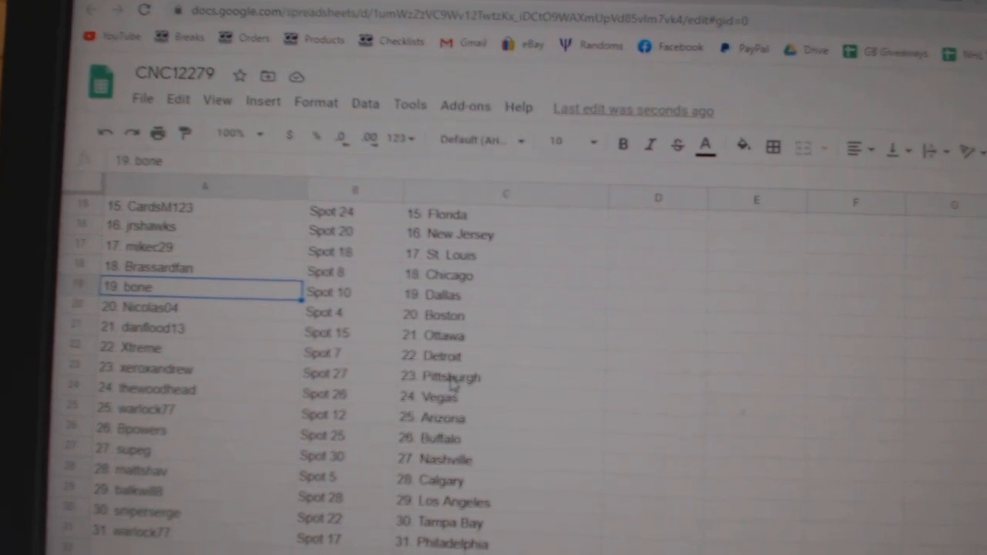